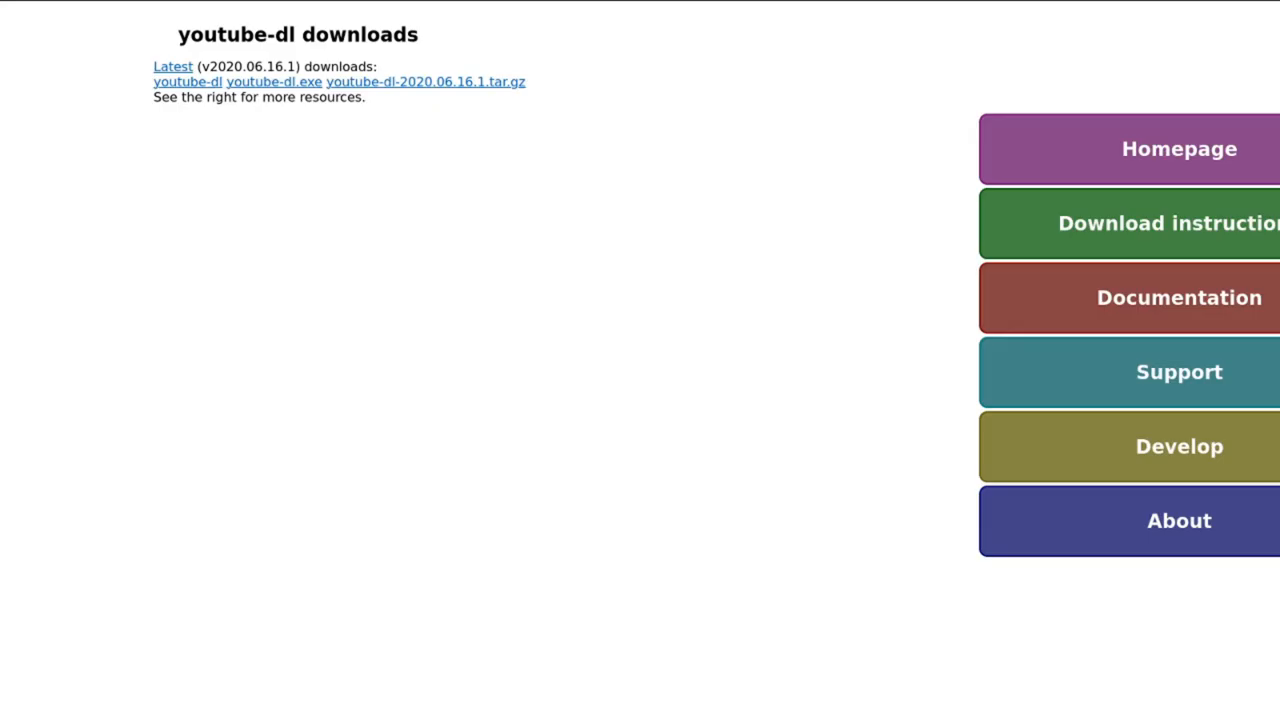
pyautogui.moveTo(268, 561)
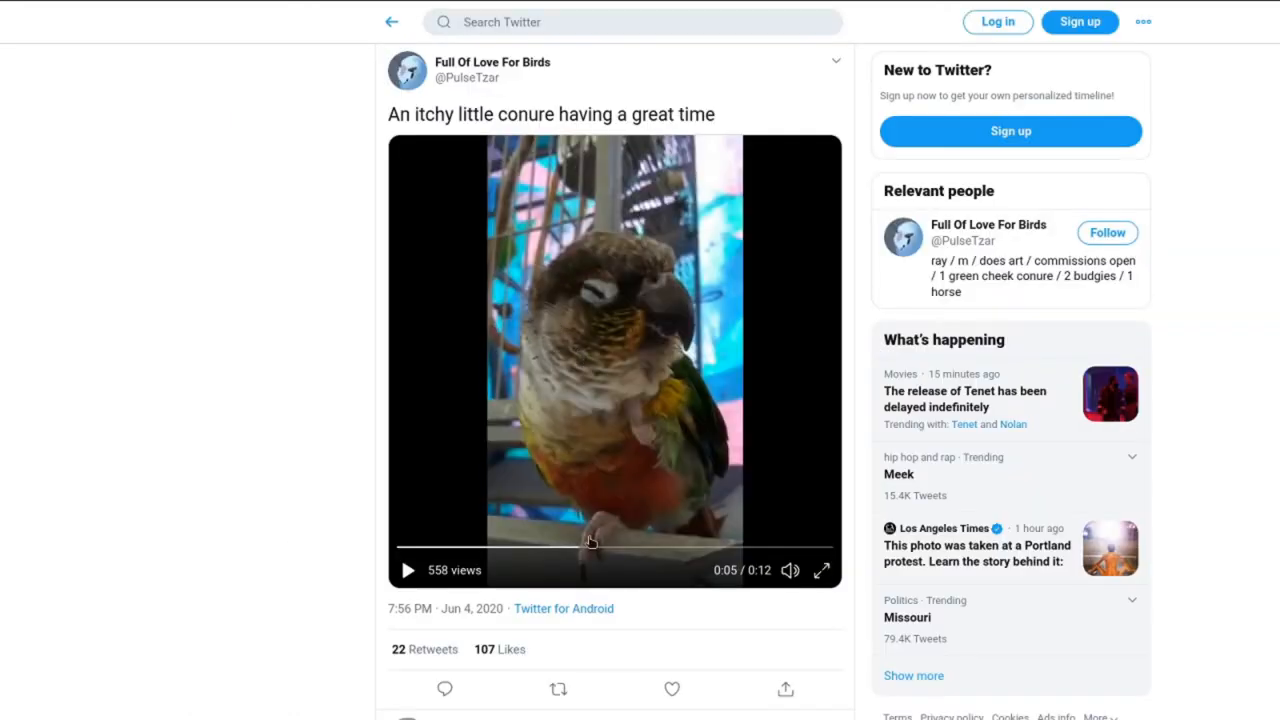
# Step: Play and pause the itchy conure clip, then copy the tweet's URL
pyautogui.click(407, 570)
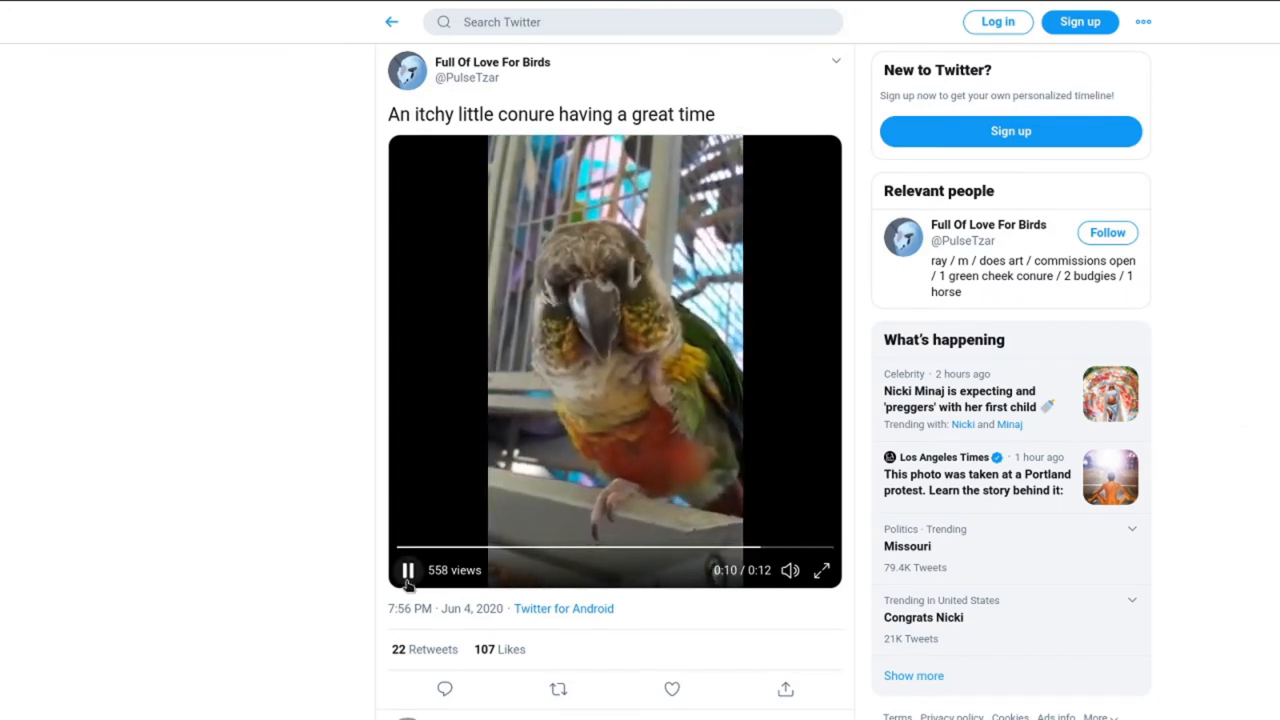
pyautogui.click(407, 570)
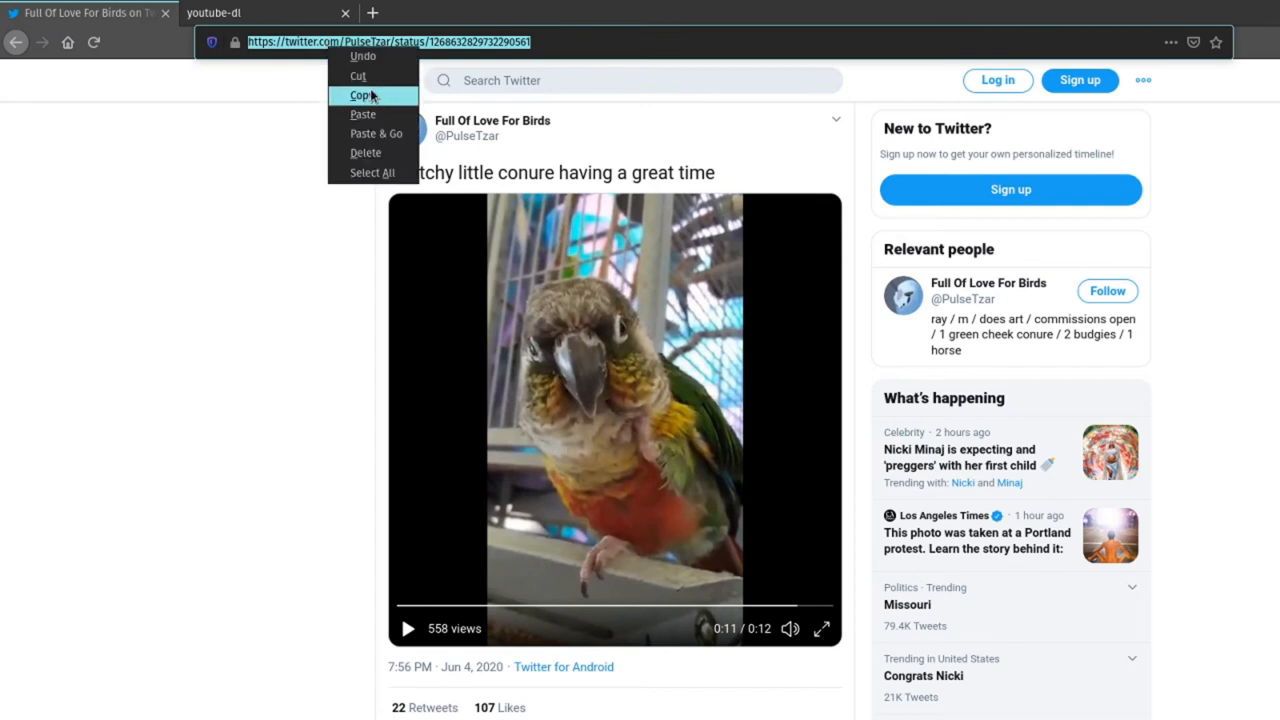
pyautogui.click(362, 95)
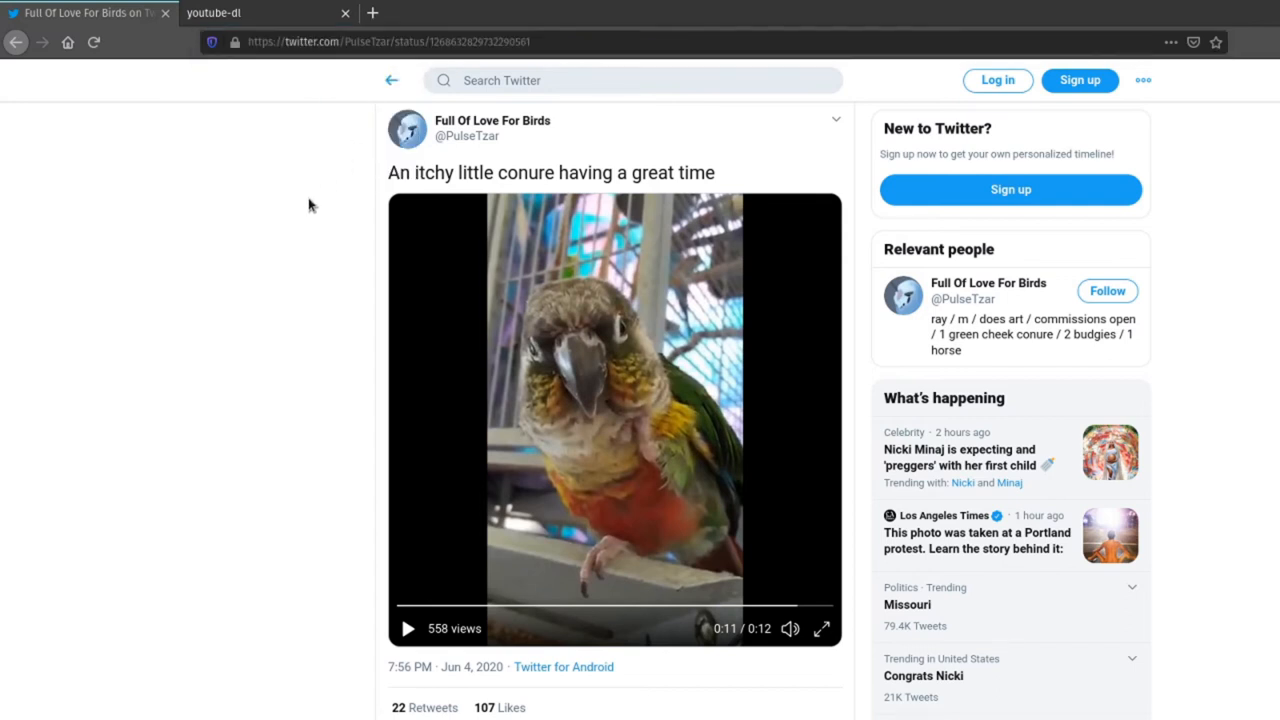
pyautogui.scroll(-3)
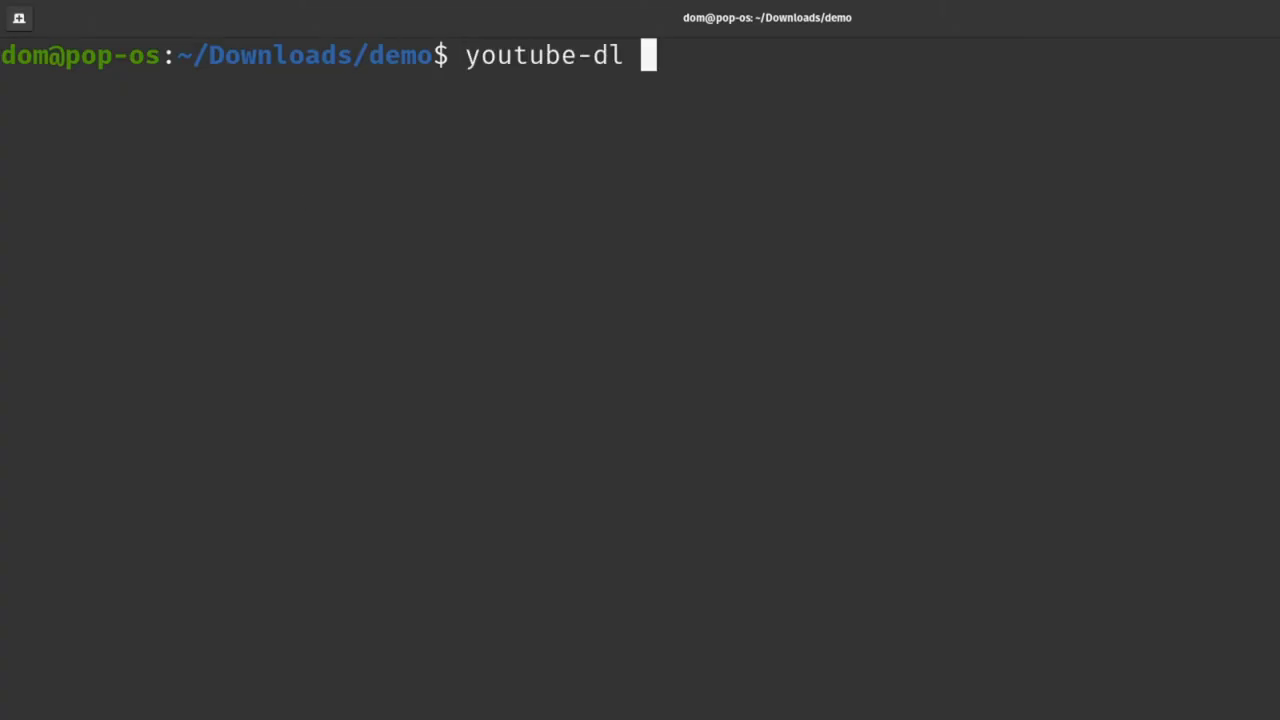
pyautogui.write('https://twitter.com/PulseTzar/status/1261')
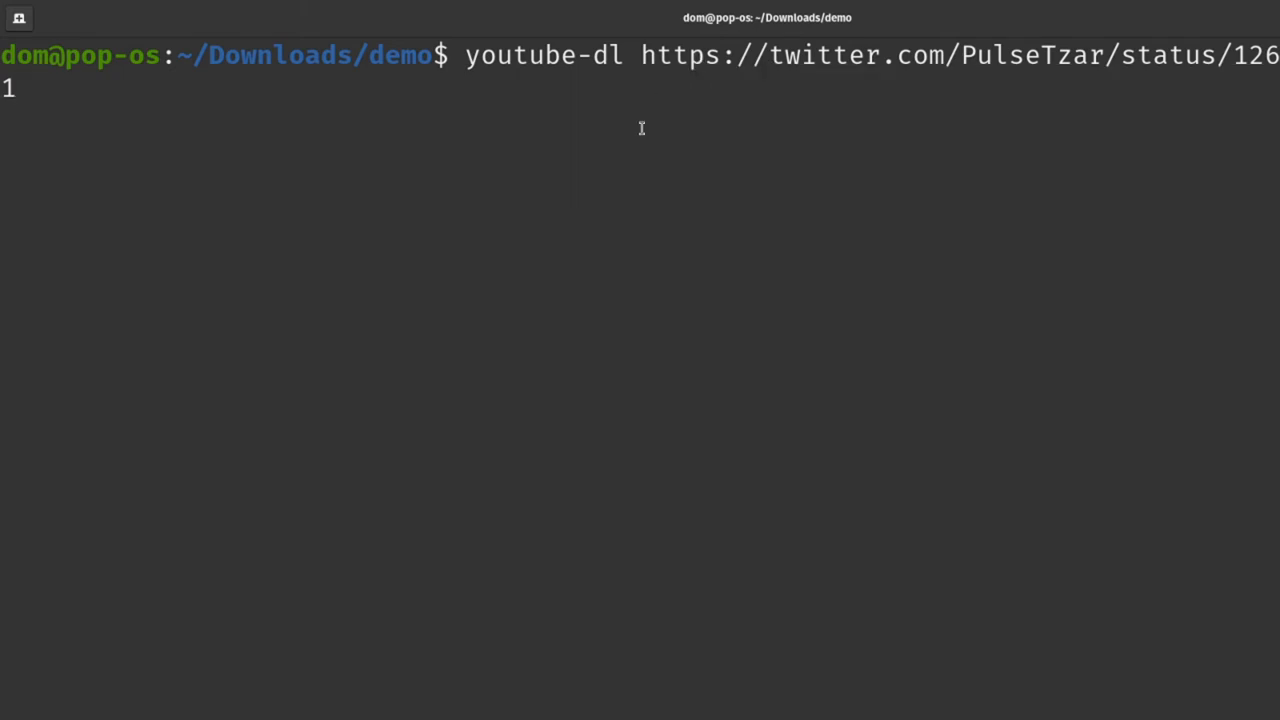
pyautogui.press('Return')
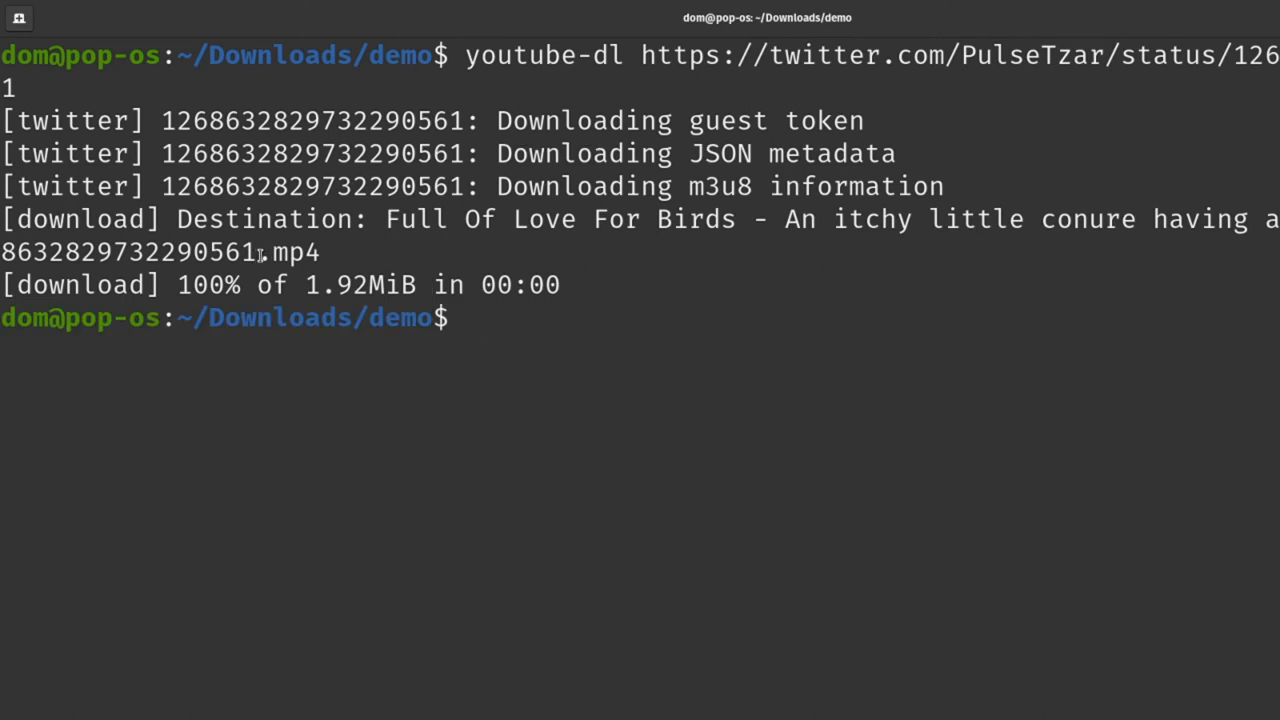
# Step: Play the downloaded conure MP4 with mplayer, then close the MPlayer window
pyautogui.write('mplayer')
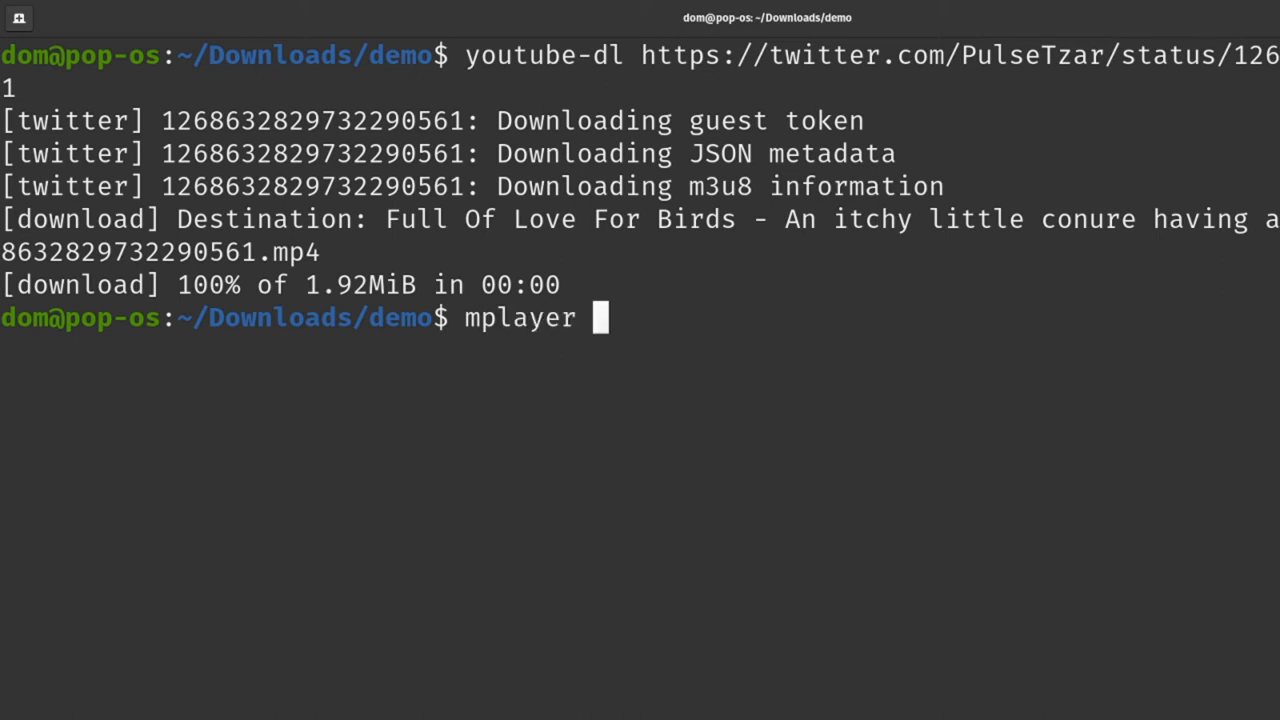
pyautogui.press('Return')
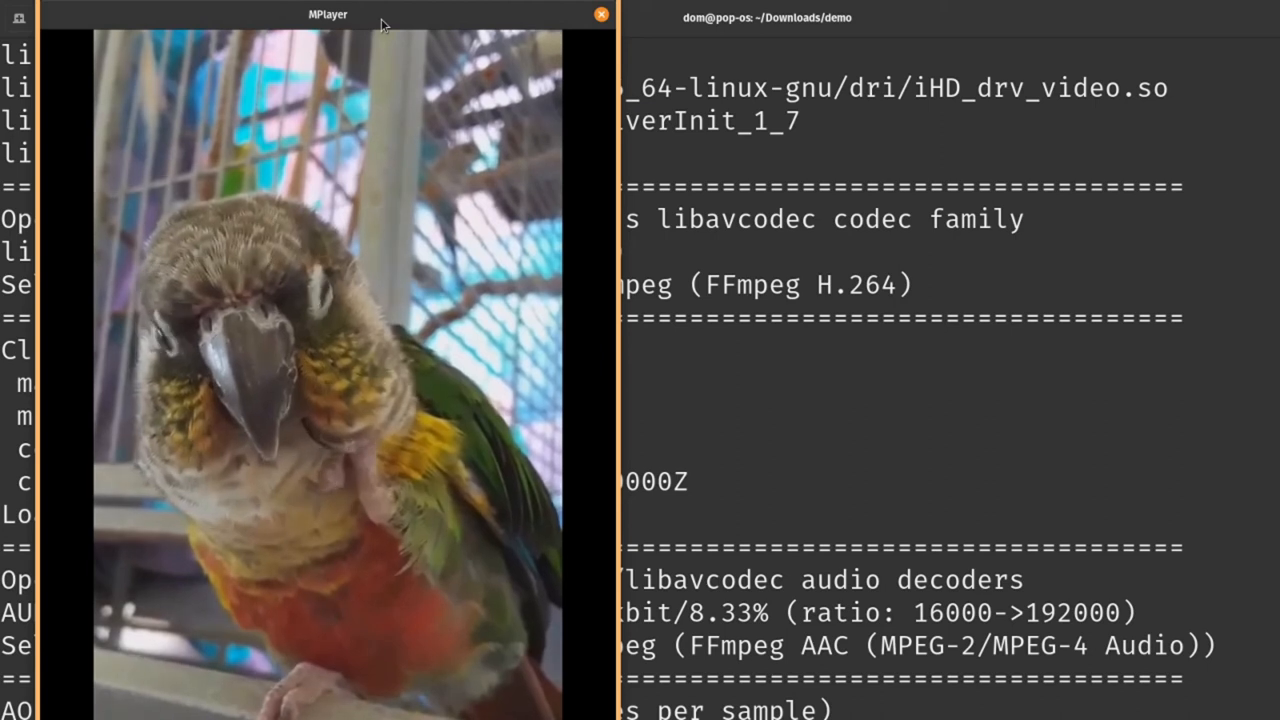
pyautogui.click(600, 14)
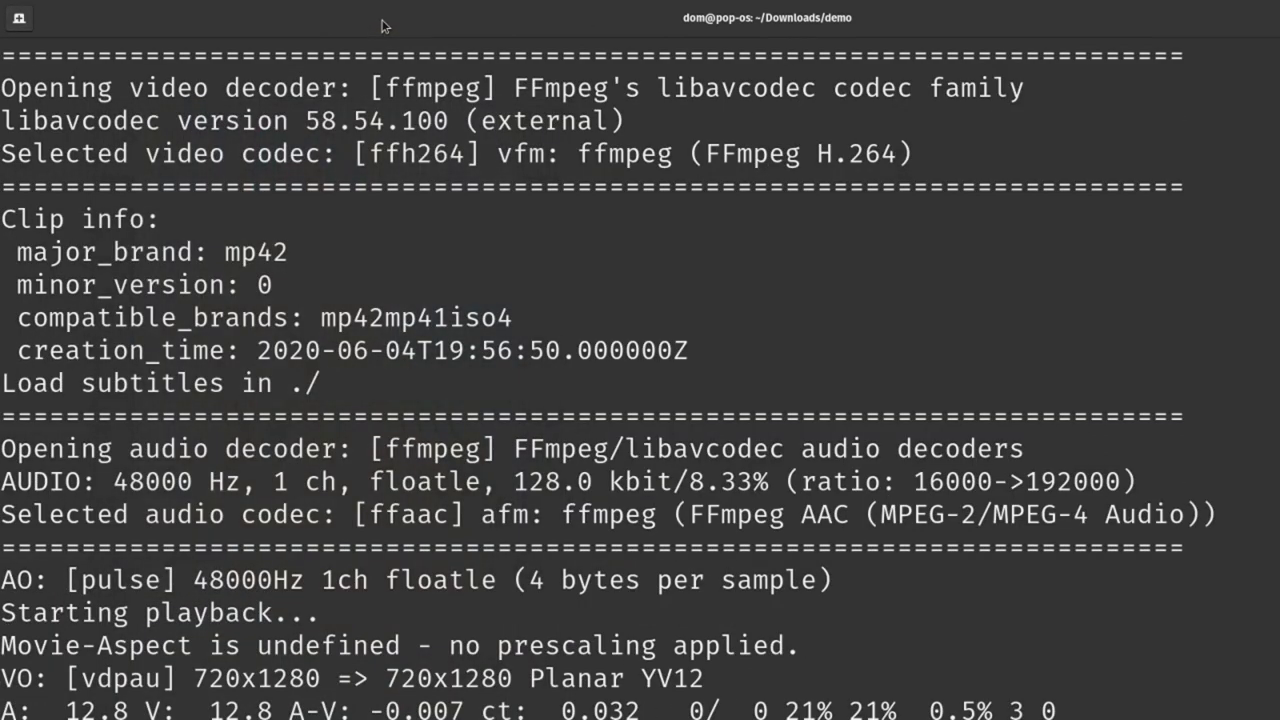